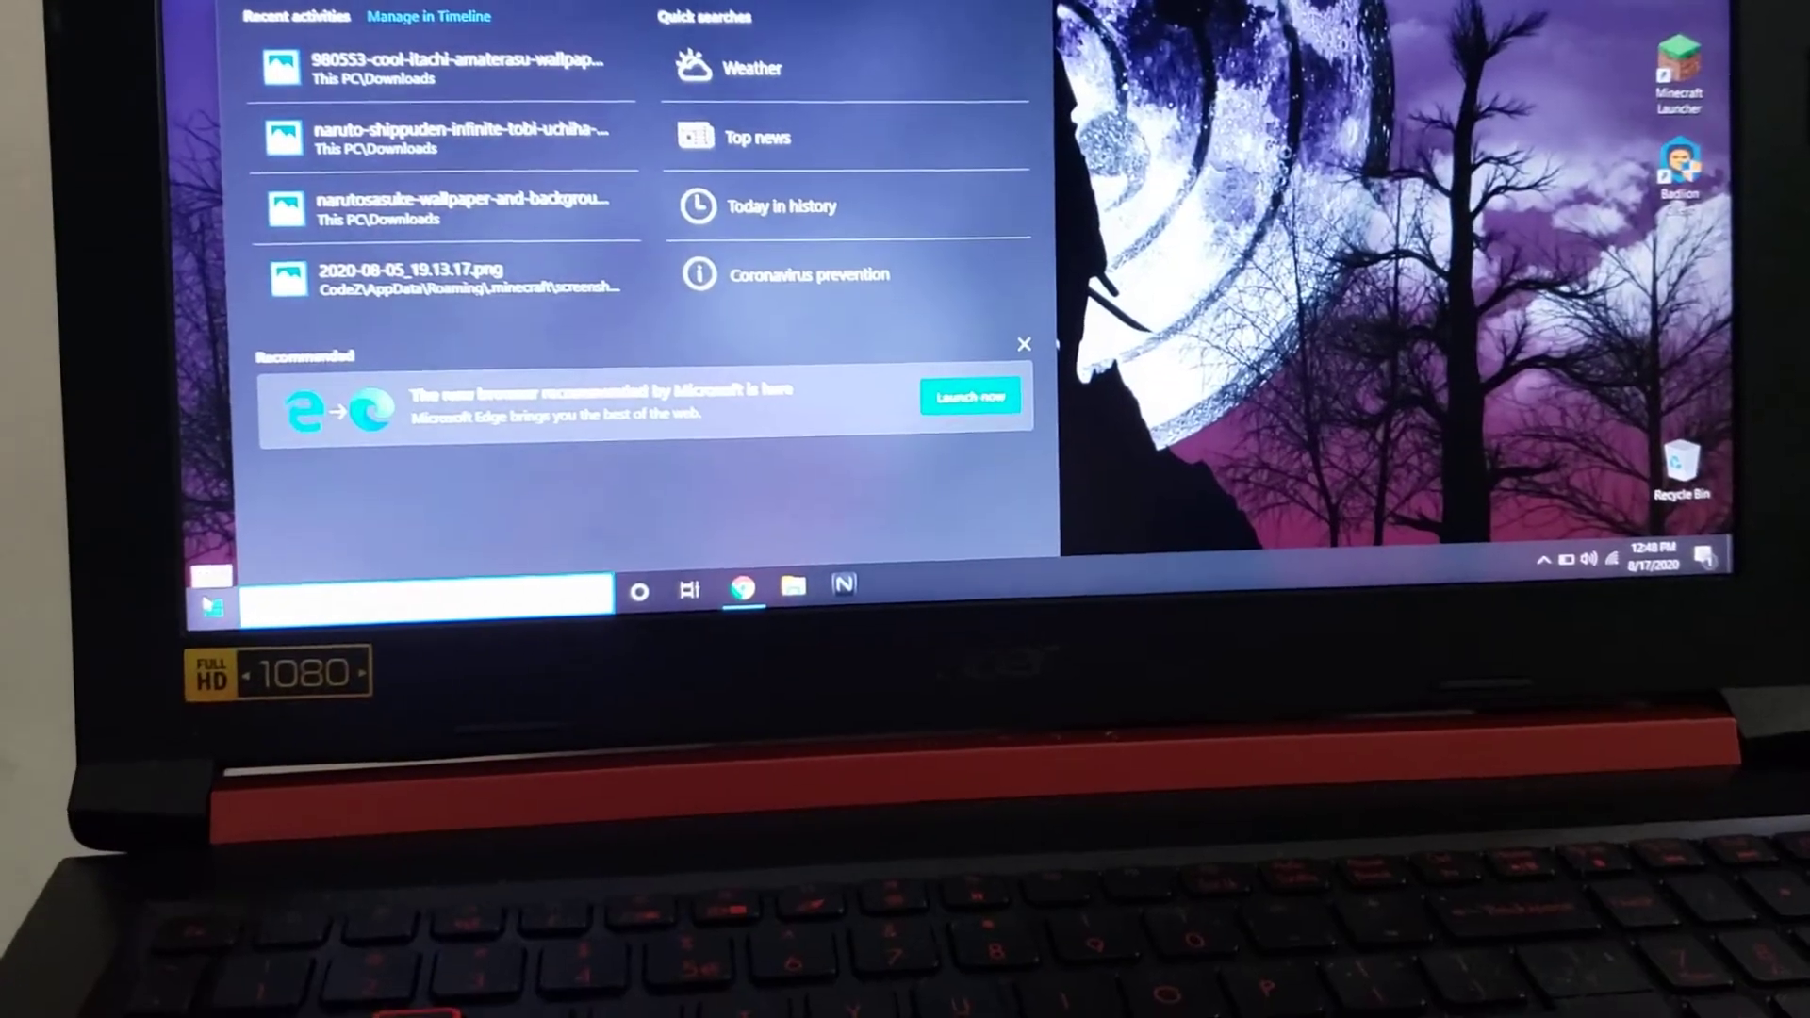
# Open Windows Settings from the Start menu.
pyautogui.click(214, 606)
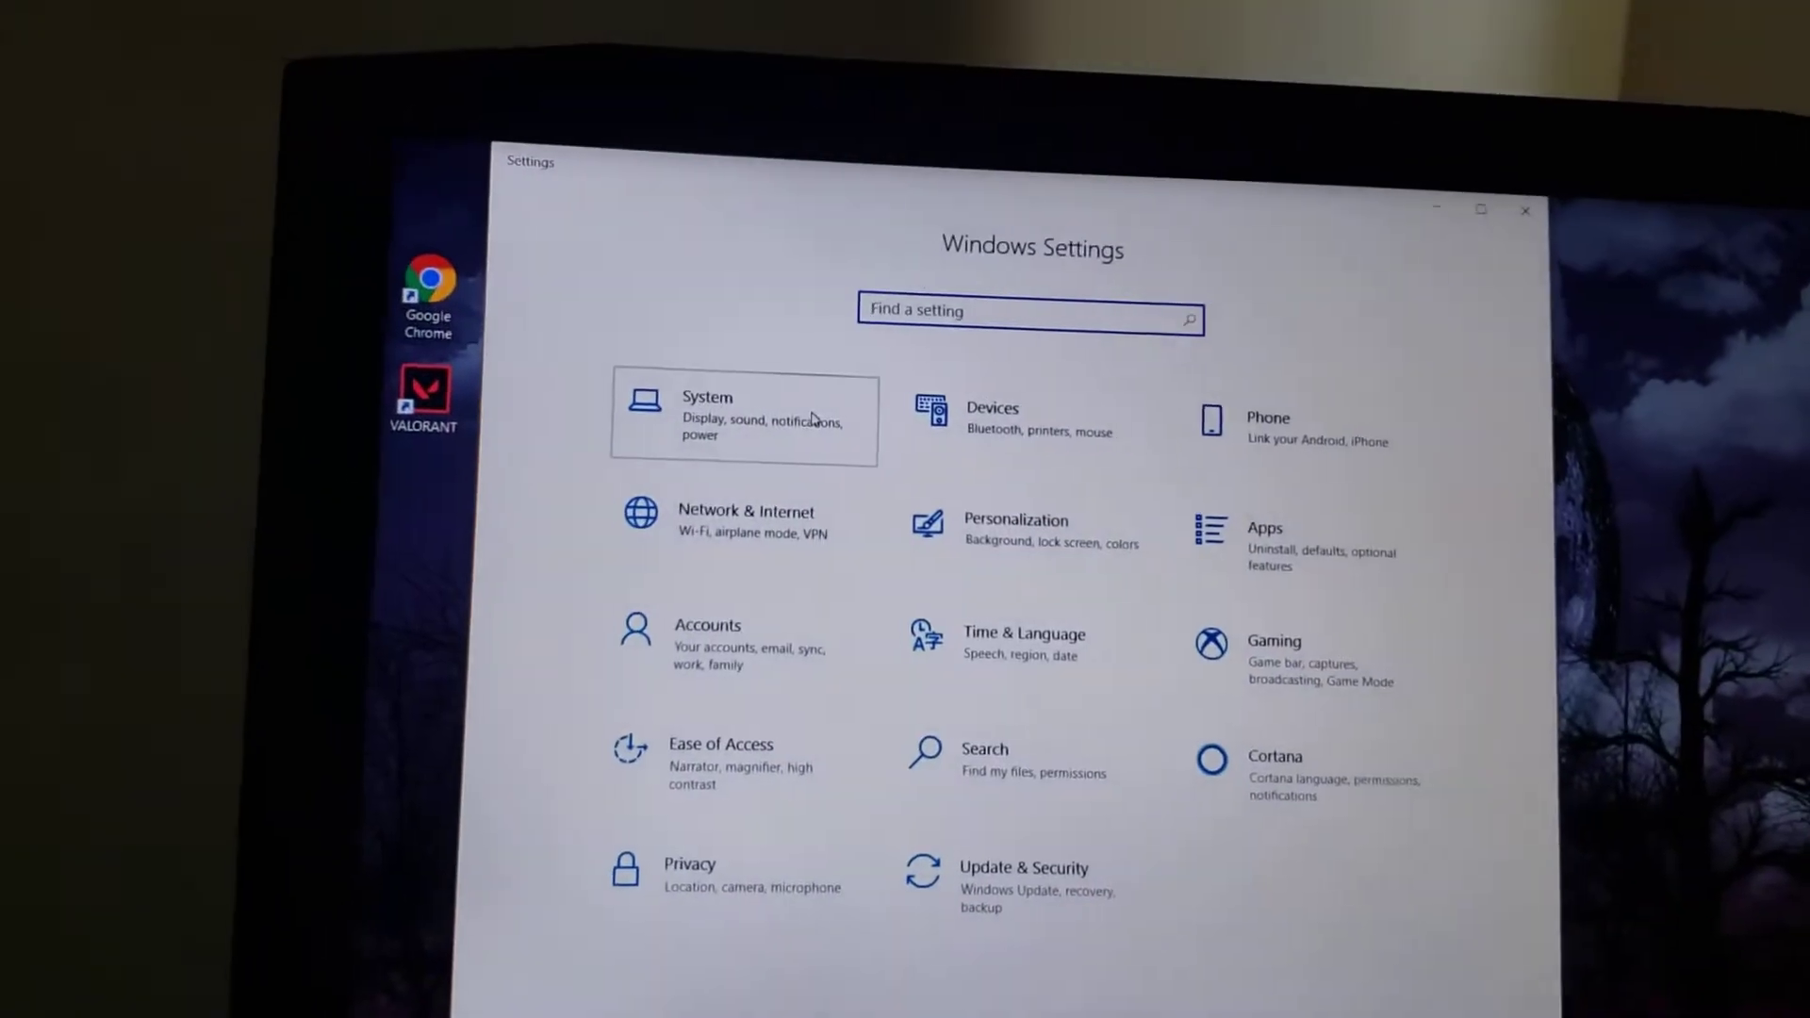
# Go to System > Display and select display 2, then display 1, in the arrangement preview.
pyautogui.click(706, 419)
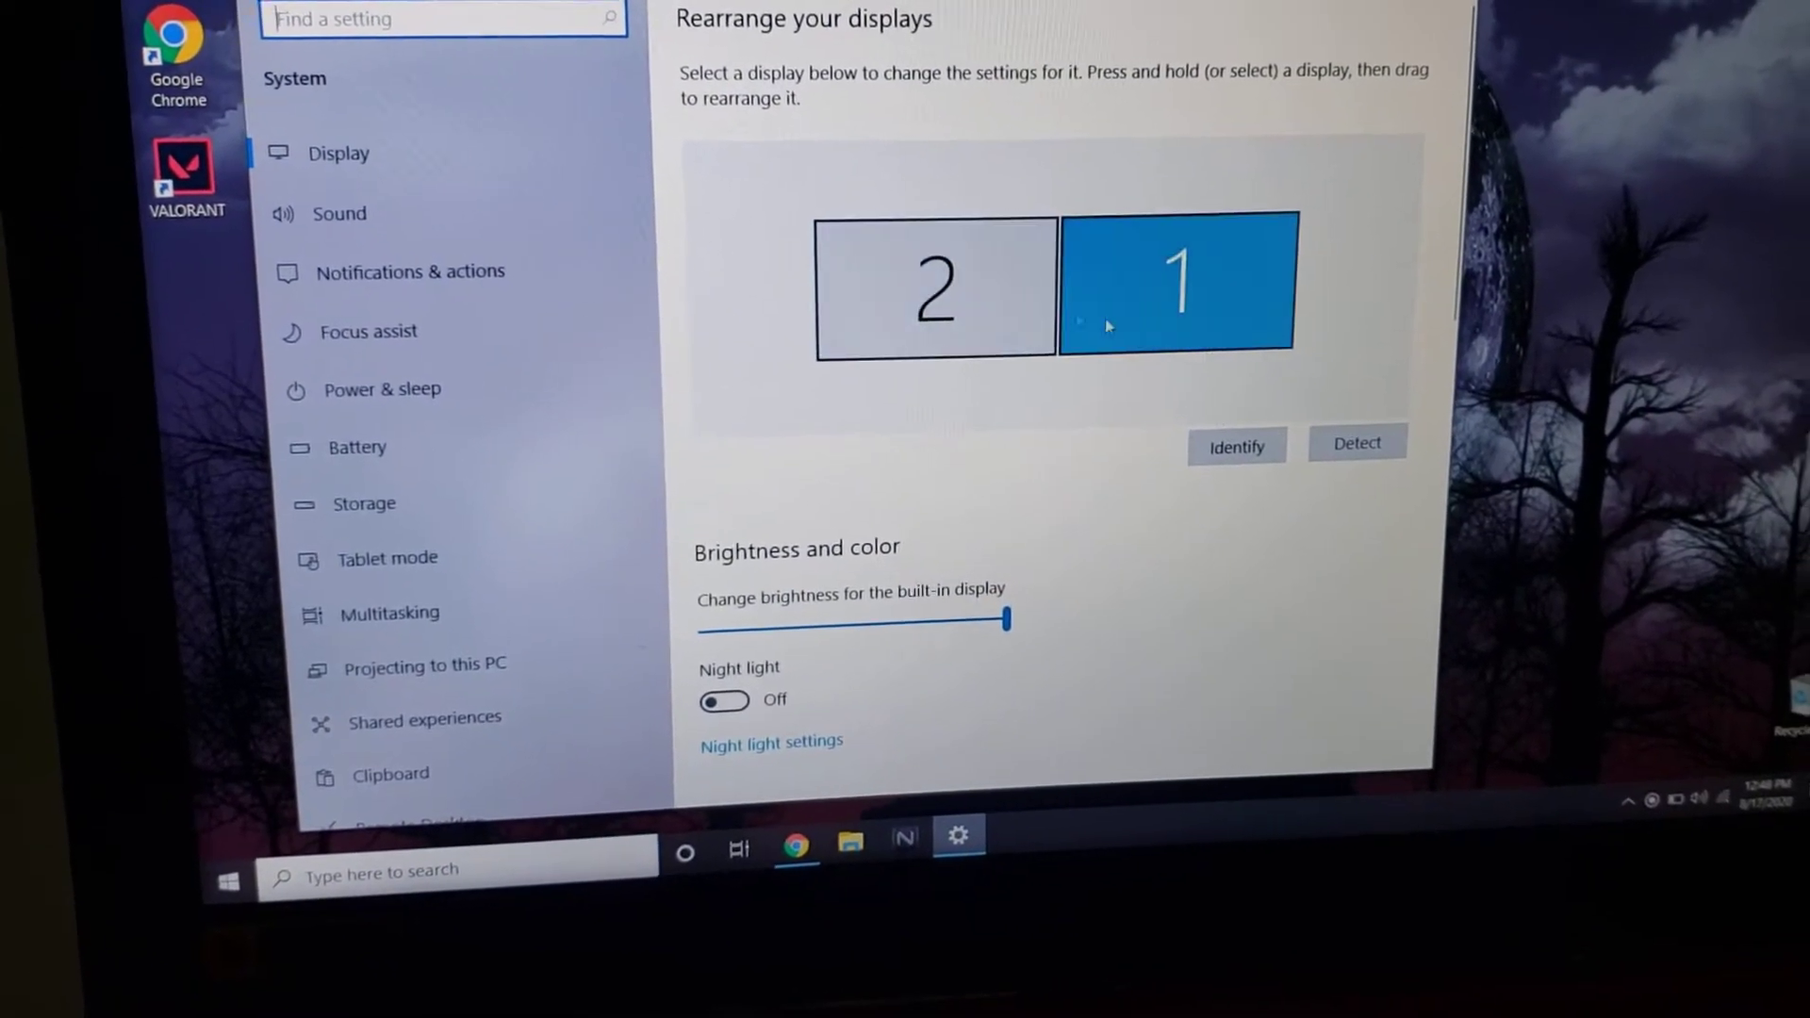
pyautogui.click(935, 286)
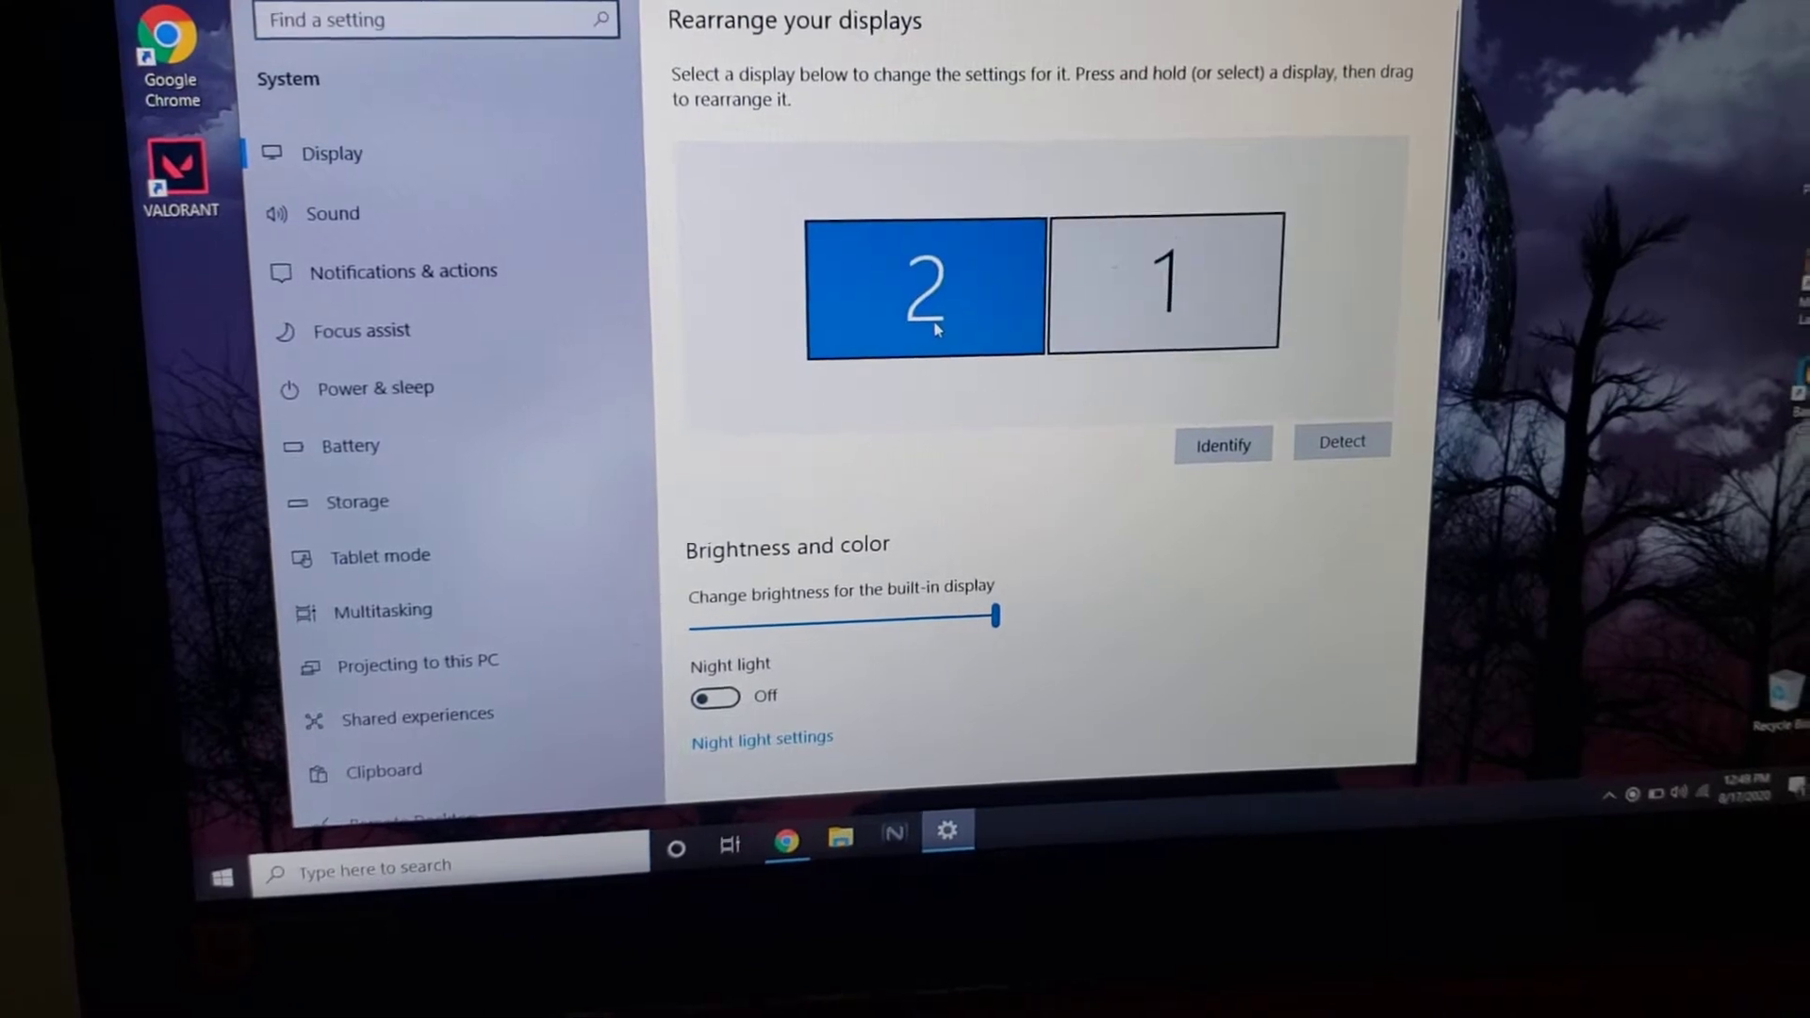
pyautogui.click(1160, 283)
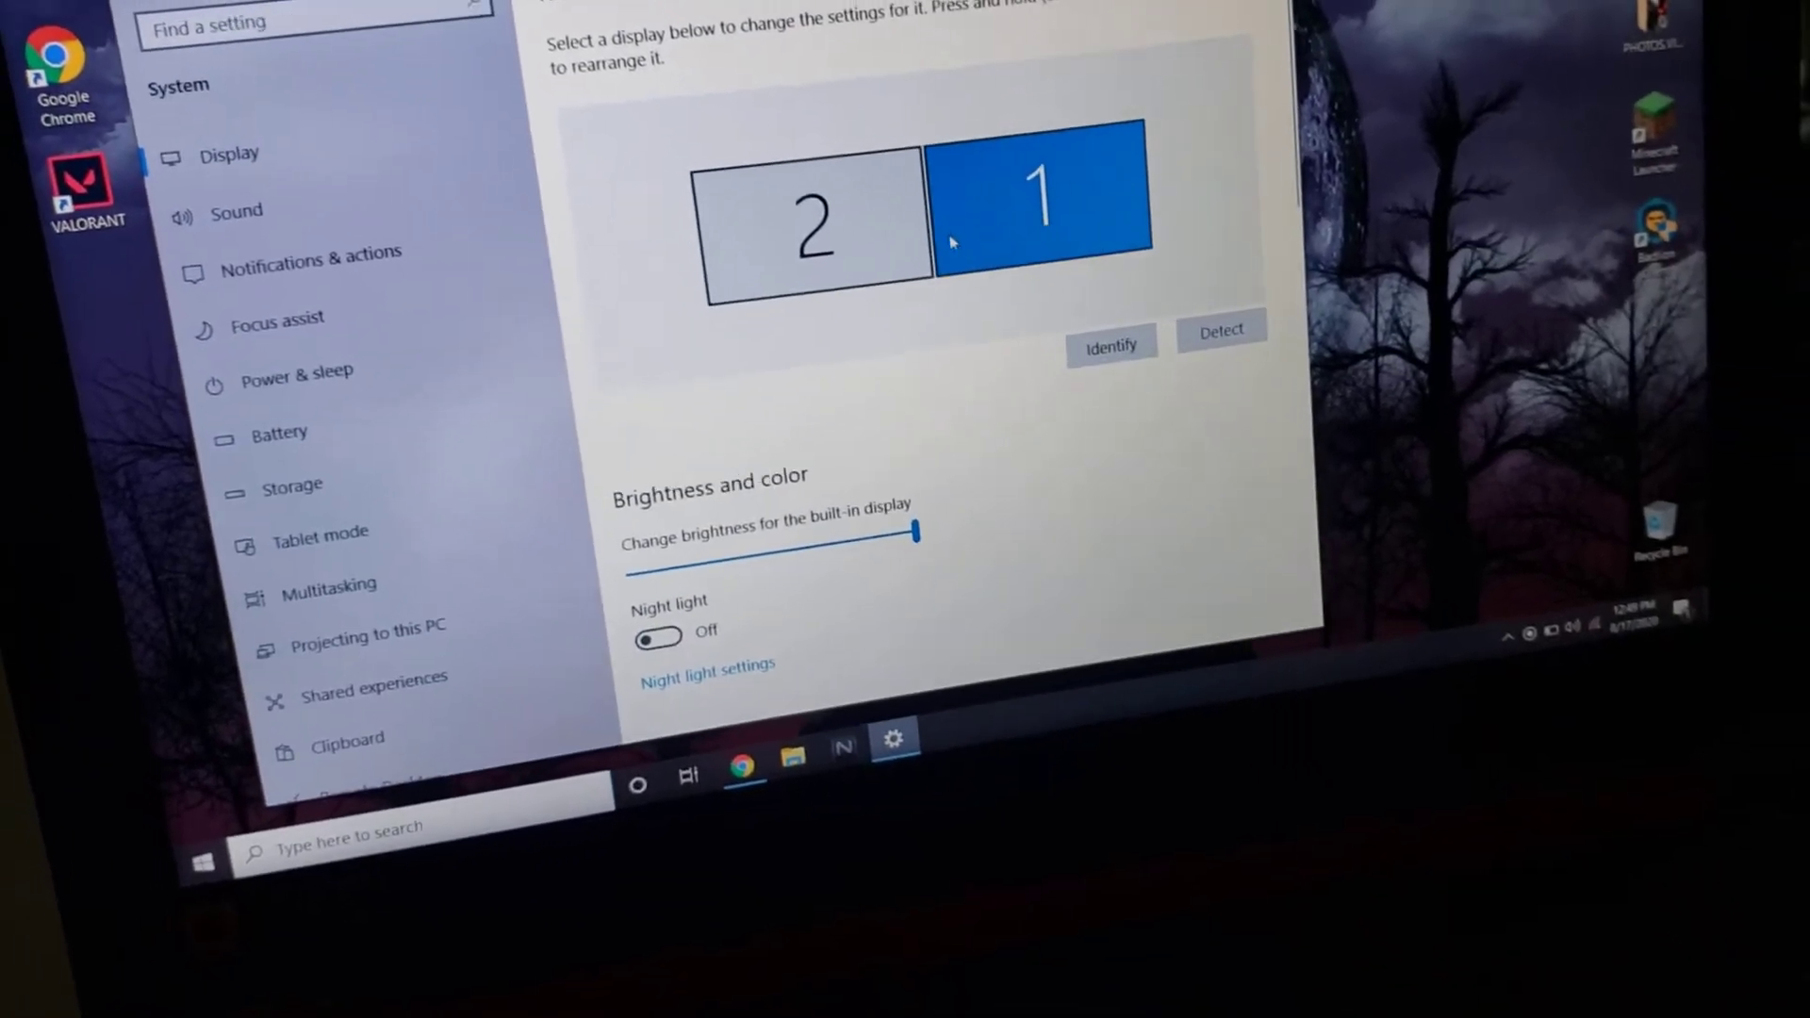
# Set Multiple displays to 'Extend these displays'.
pyautogui.scroll(-3)
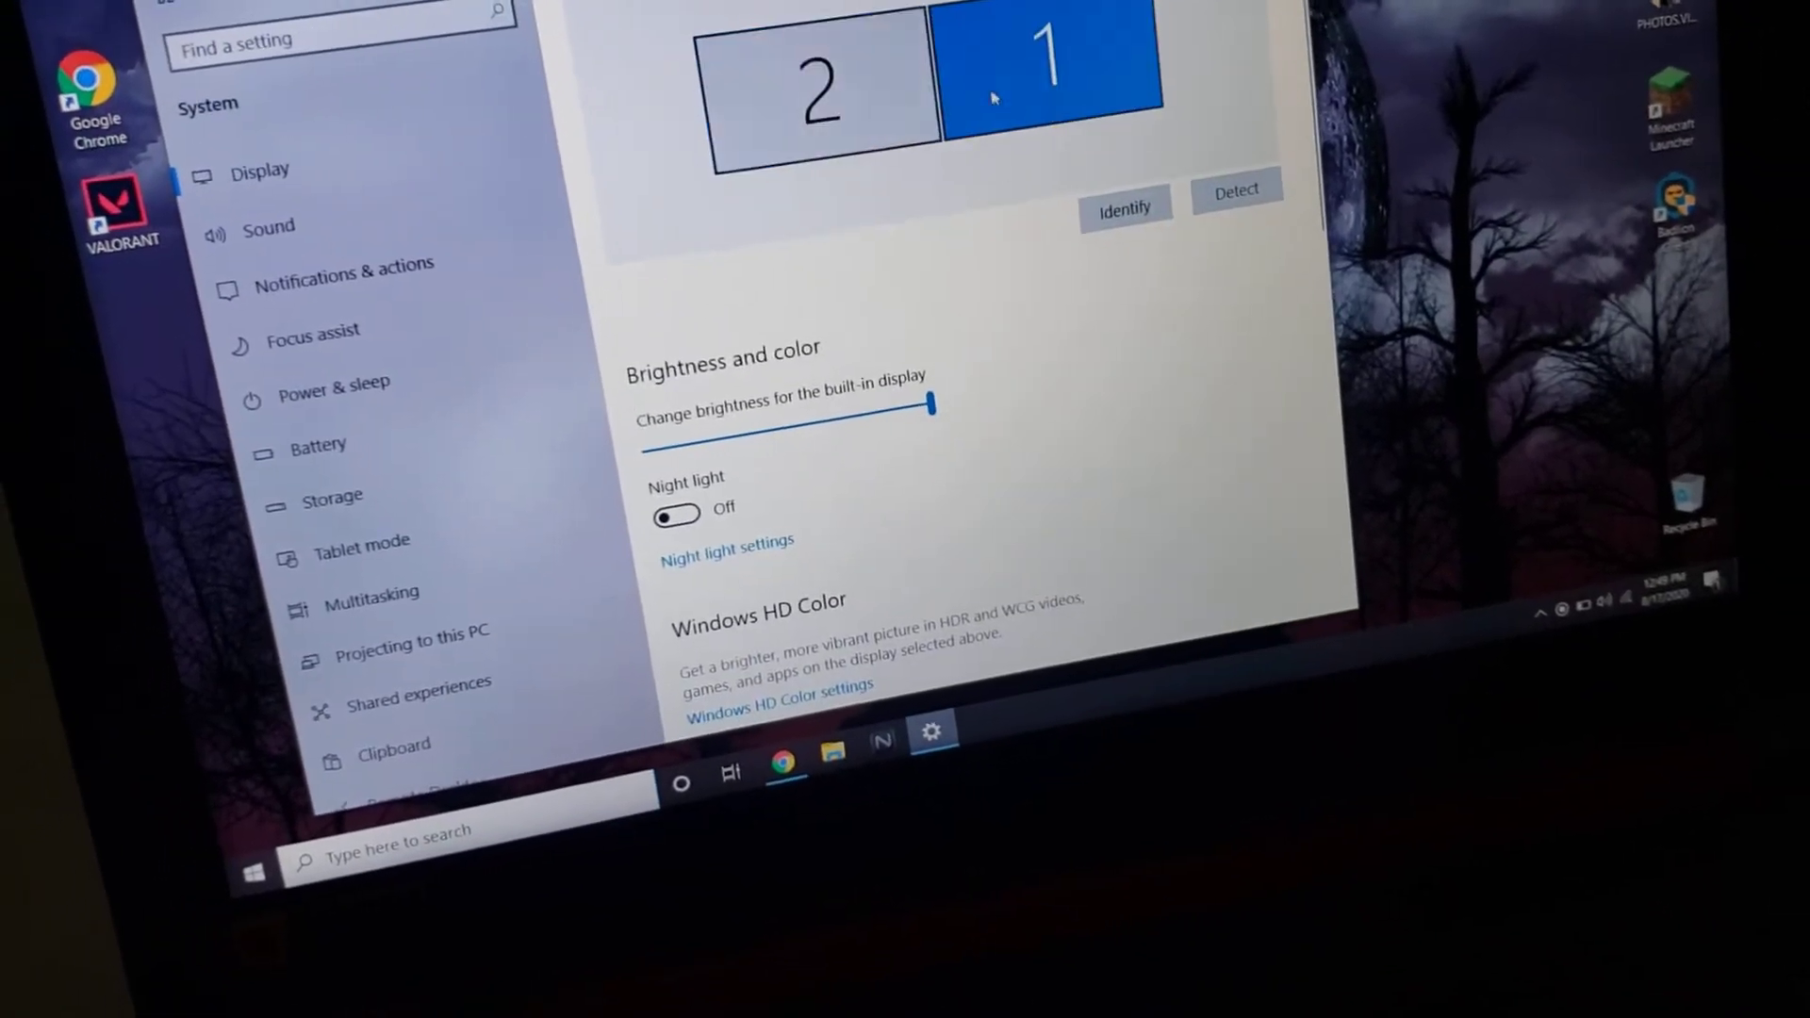
pyautogui.scroll(-3)
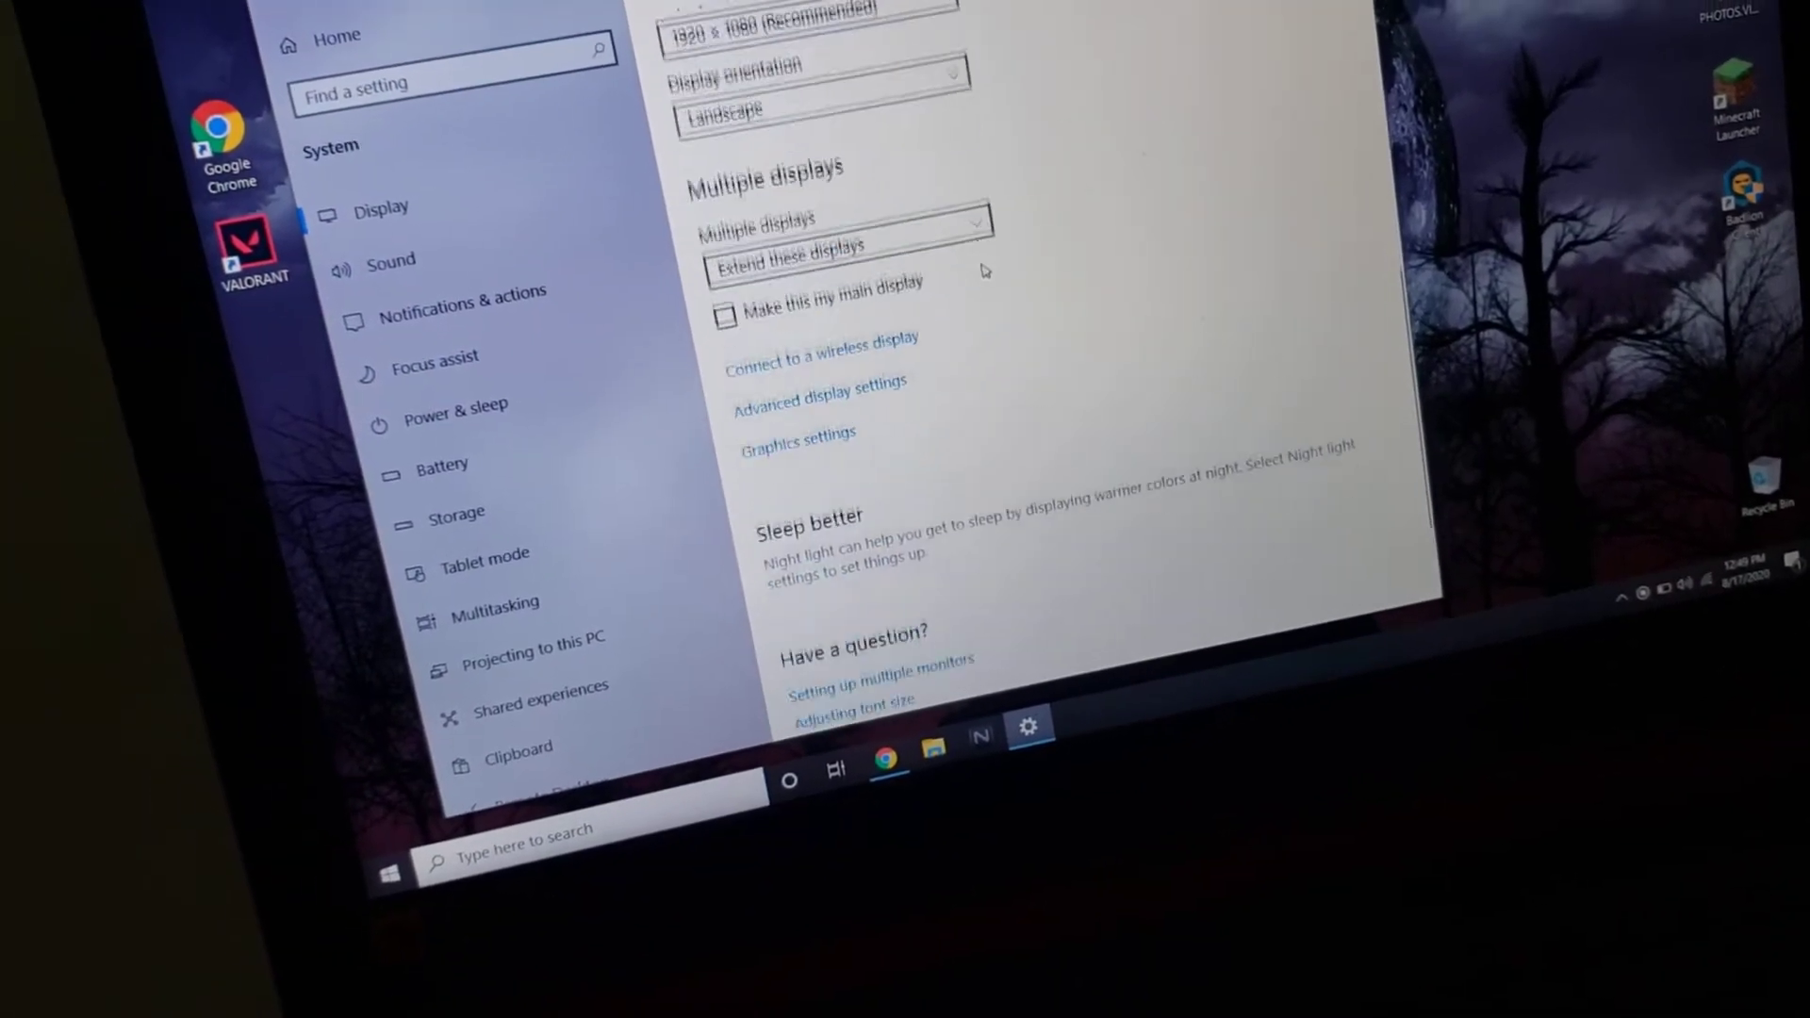
pyautogui.scroll(-3)
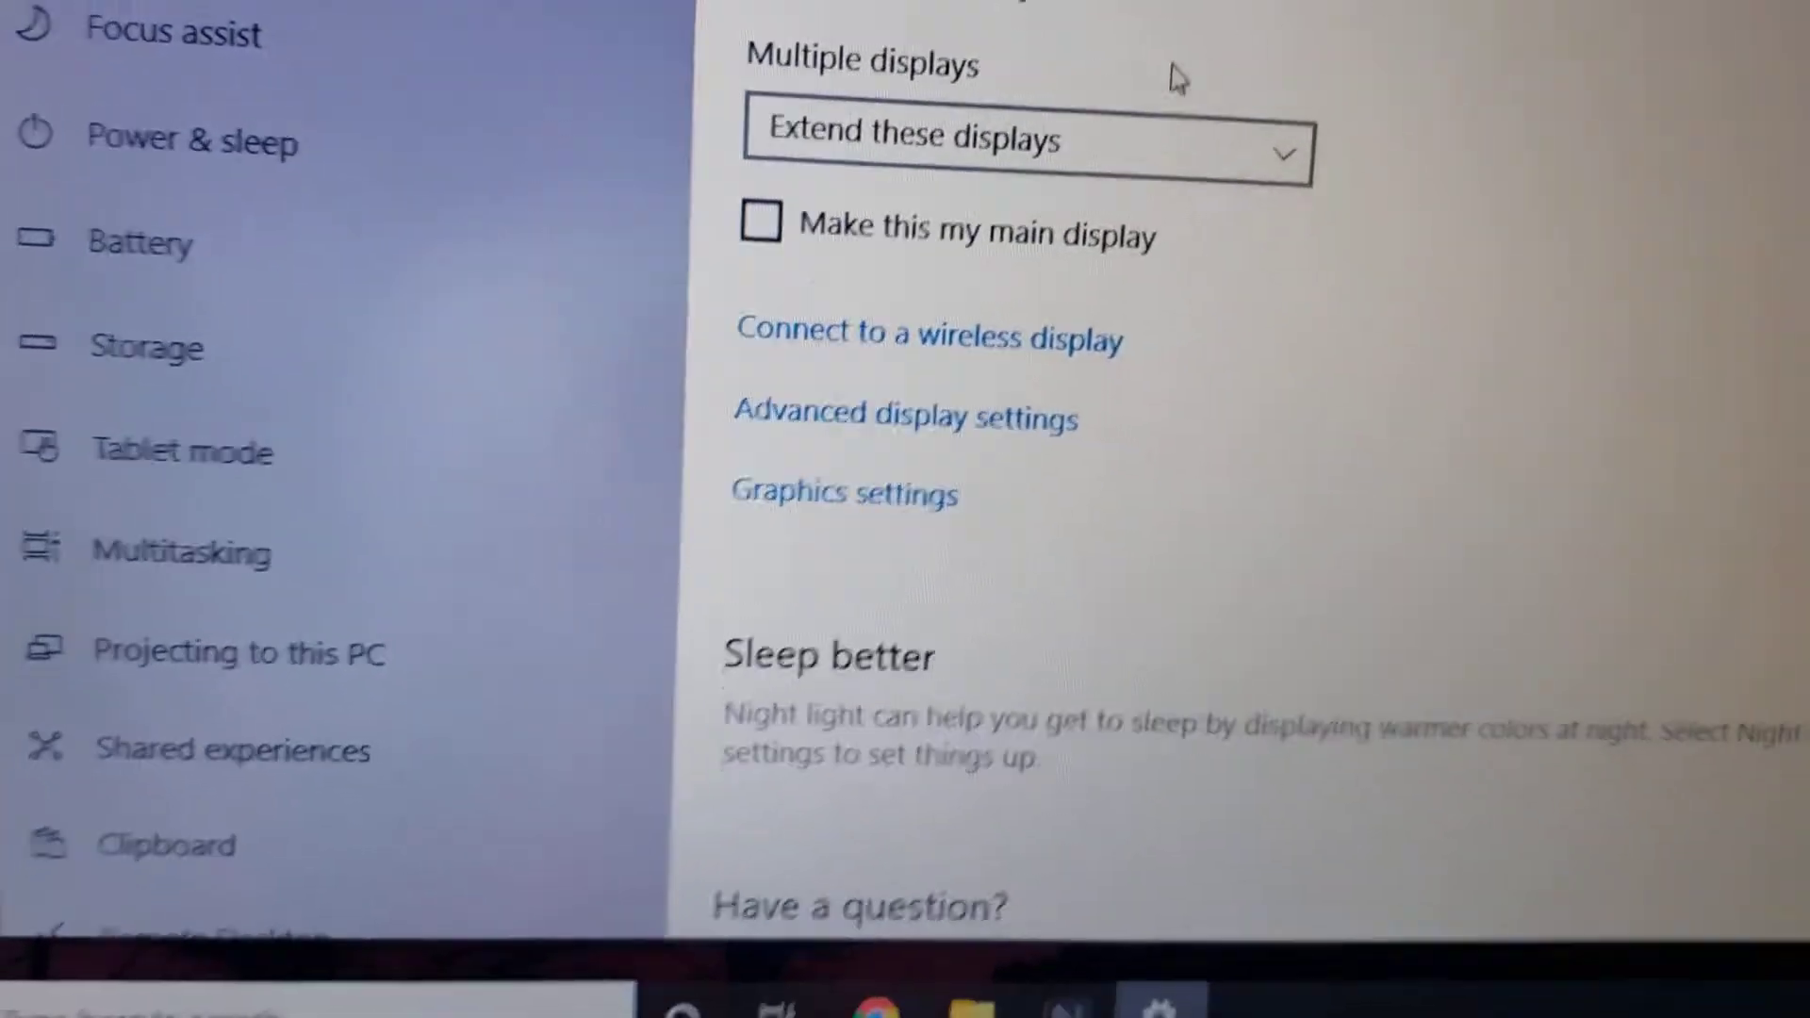
pyautogui.scroll(3)
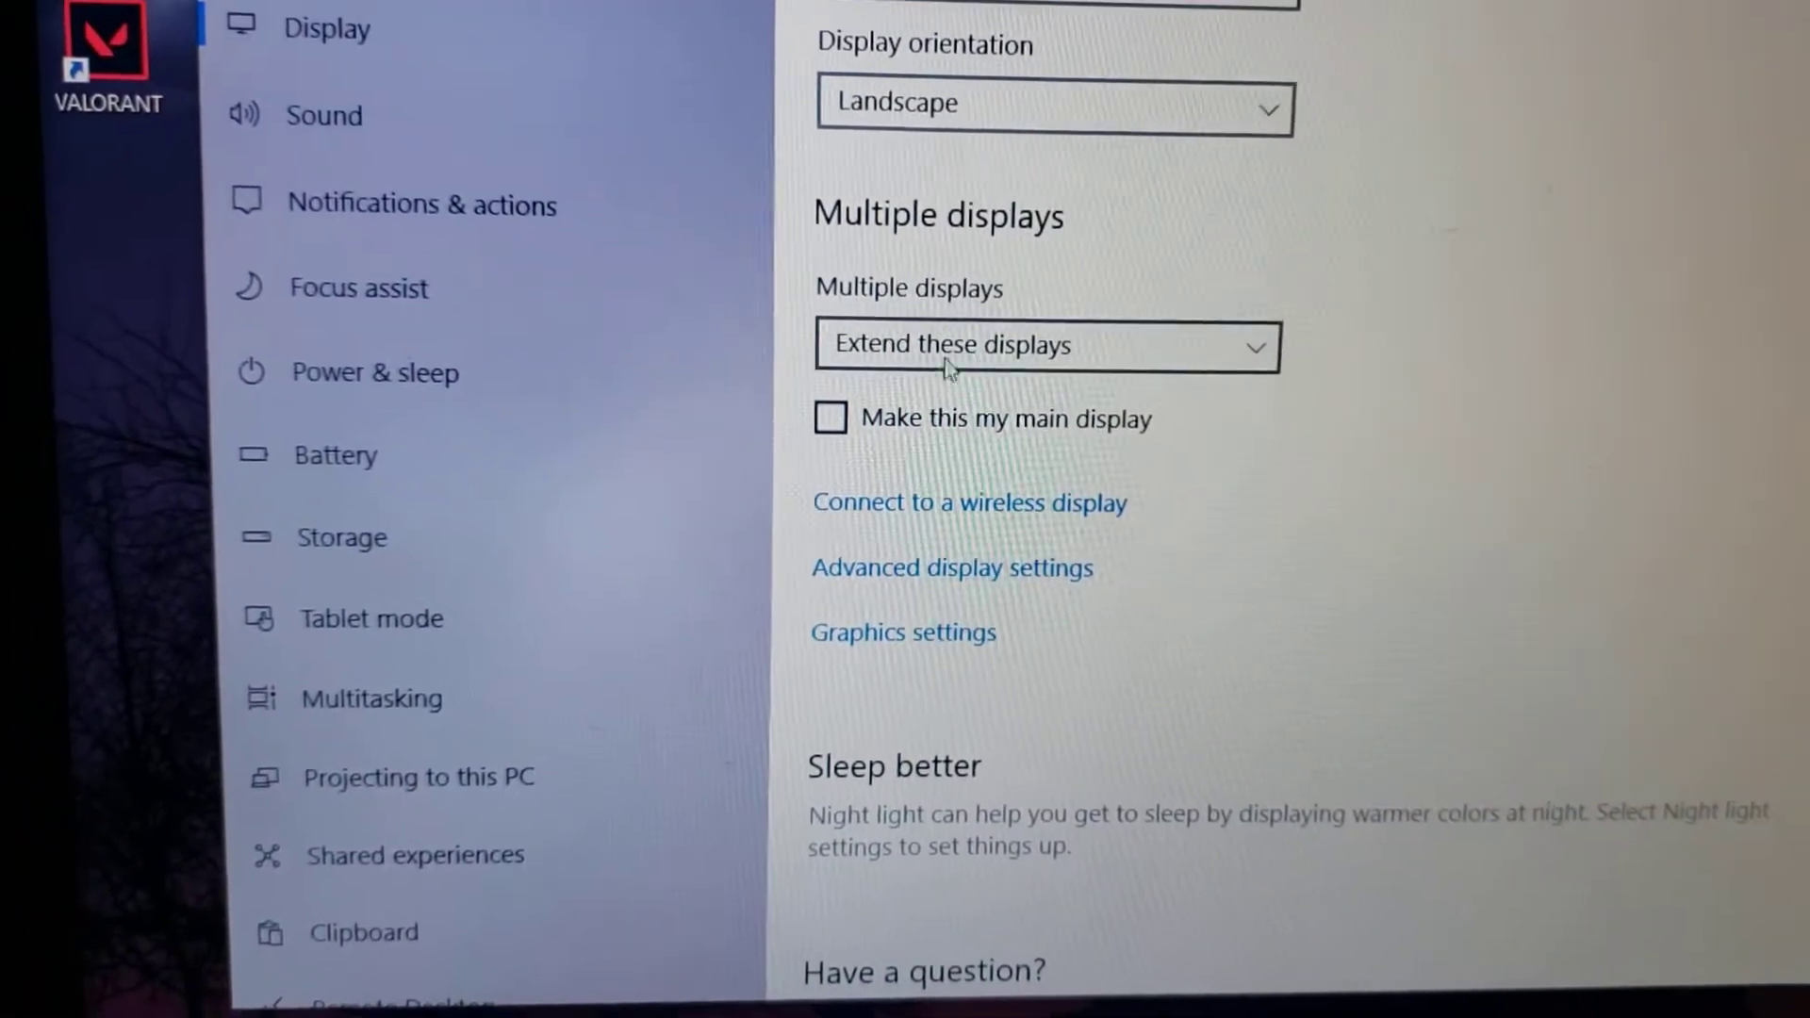
pyautogui.click(1045, 346)
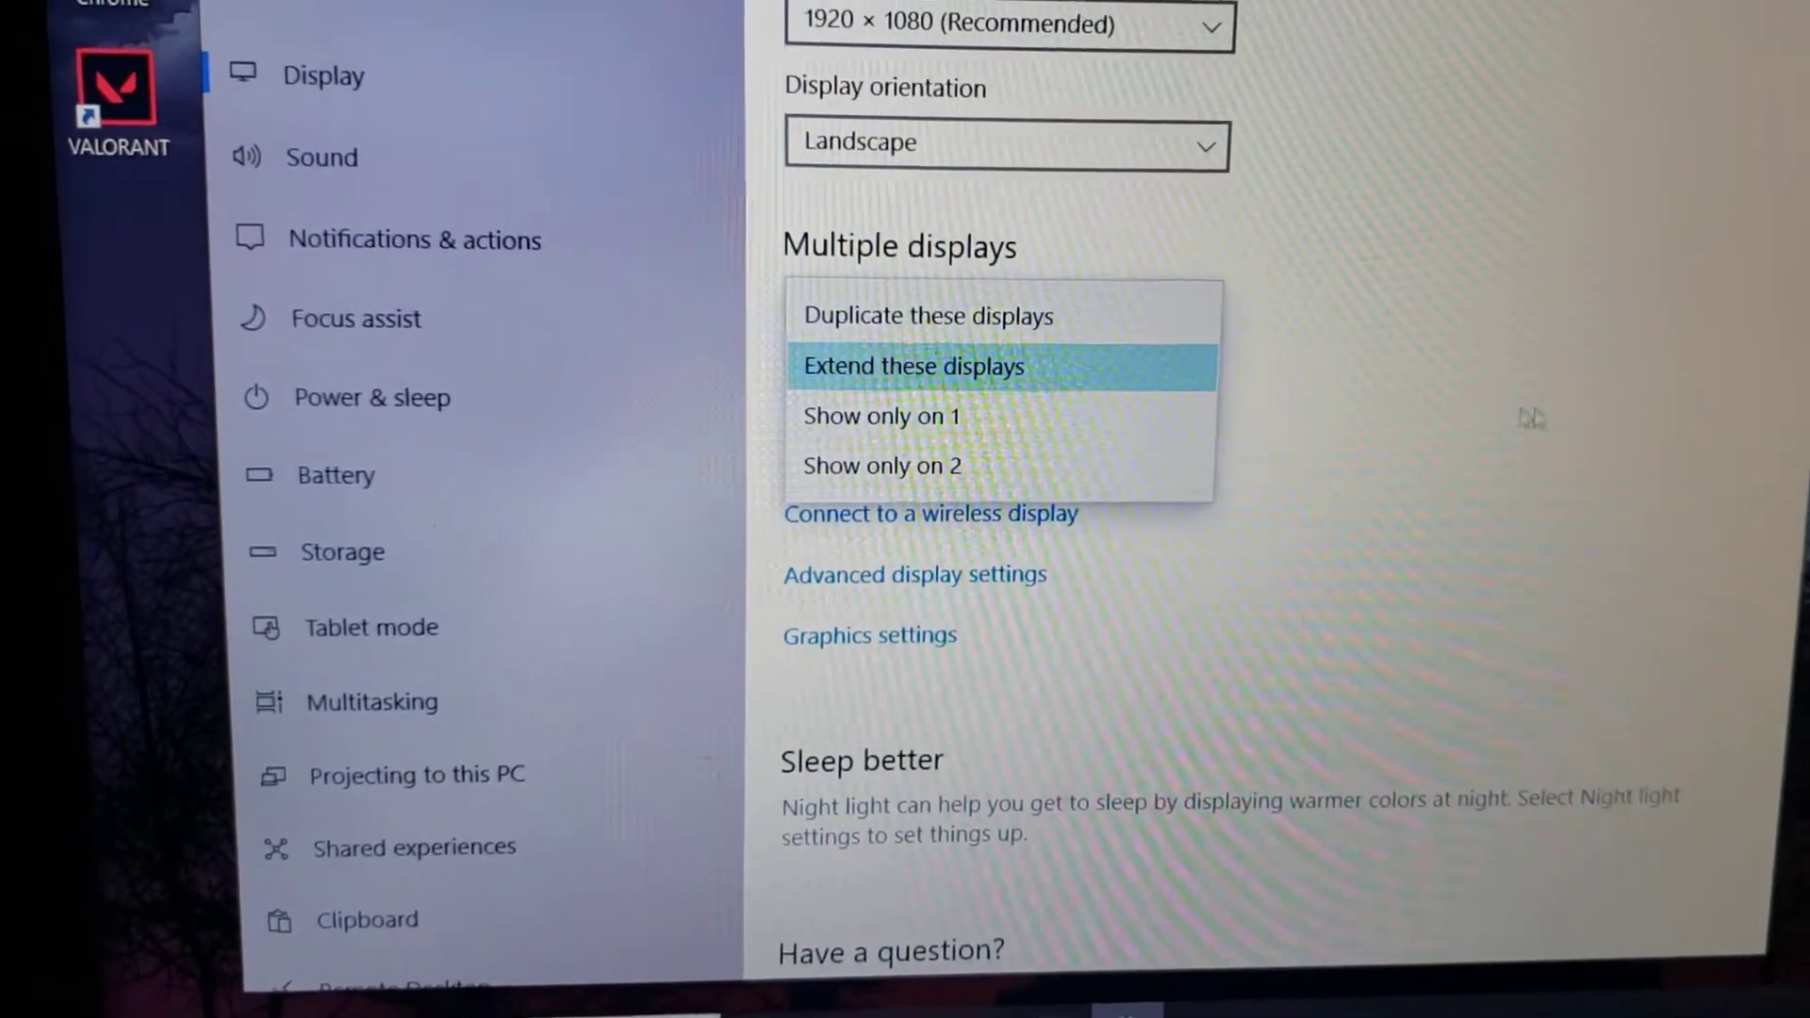
pyautogui.click(911, 366)
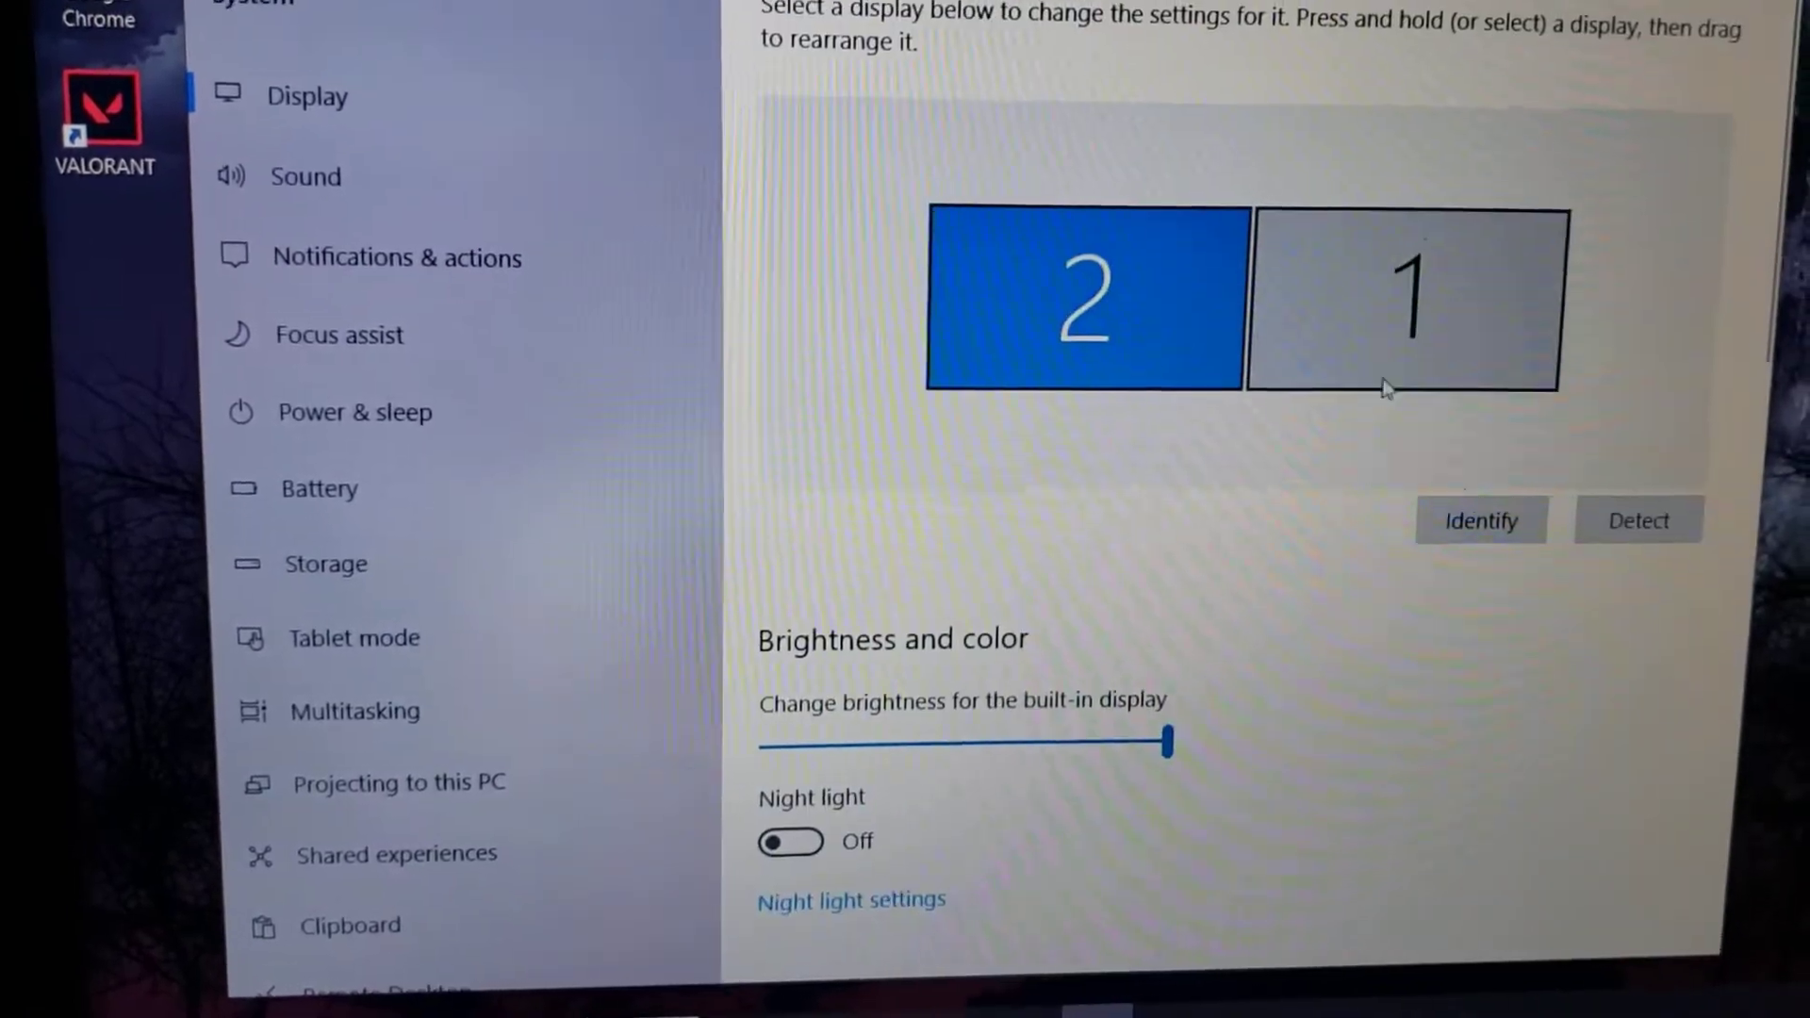